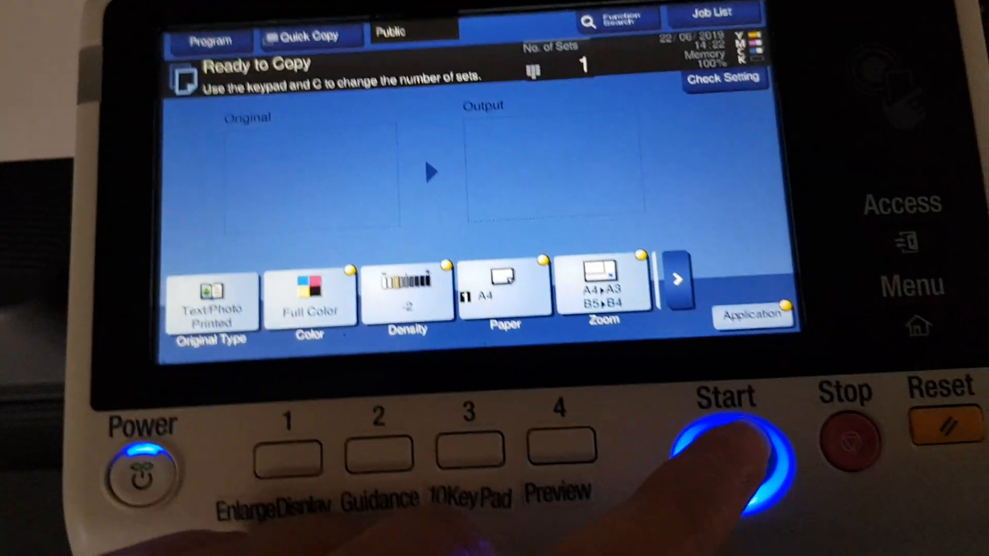
Scan the single A4 original at 141.4% full colour and finish scanning
click(726, 442)
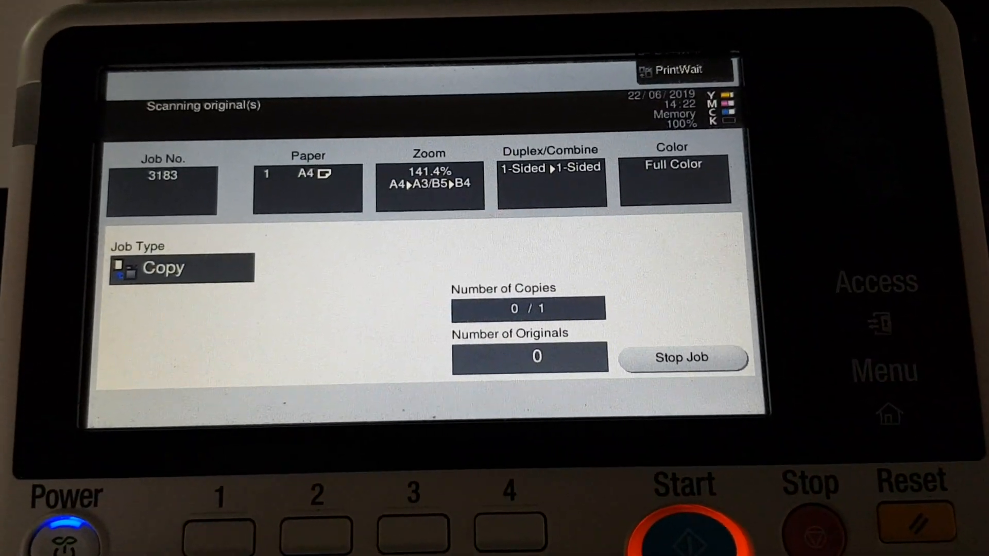
click(682, 358)
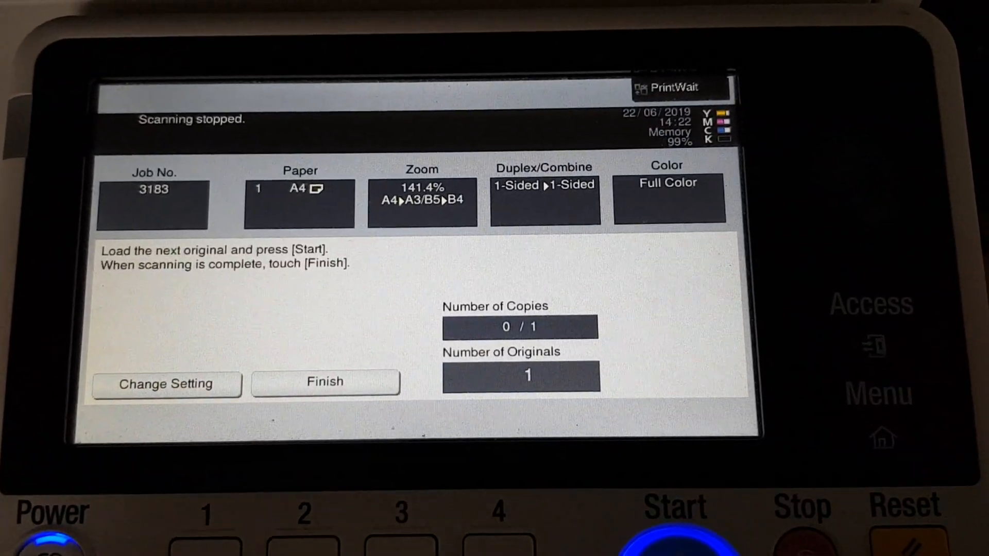
click(325, 381)
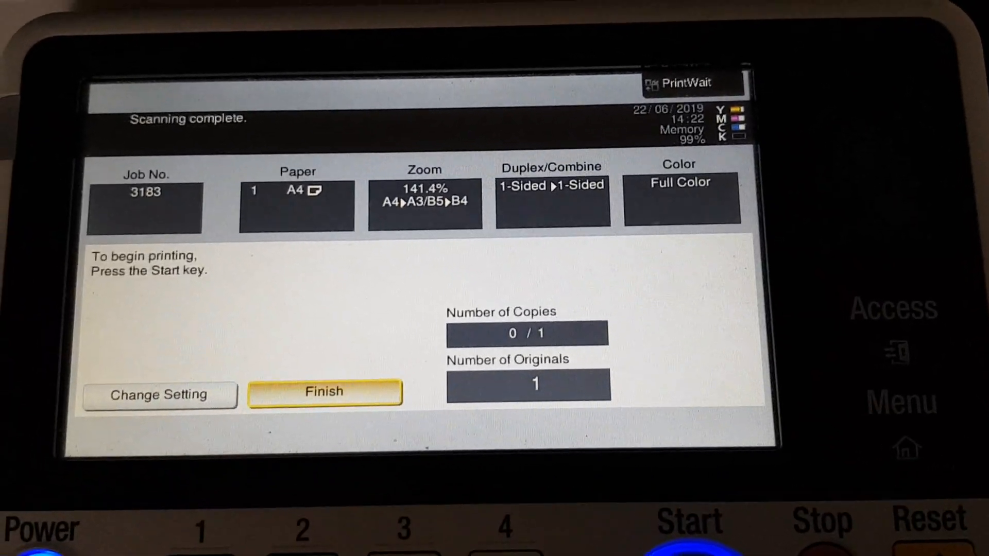